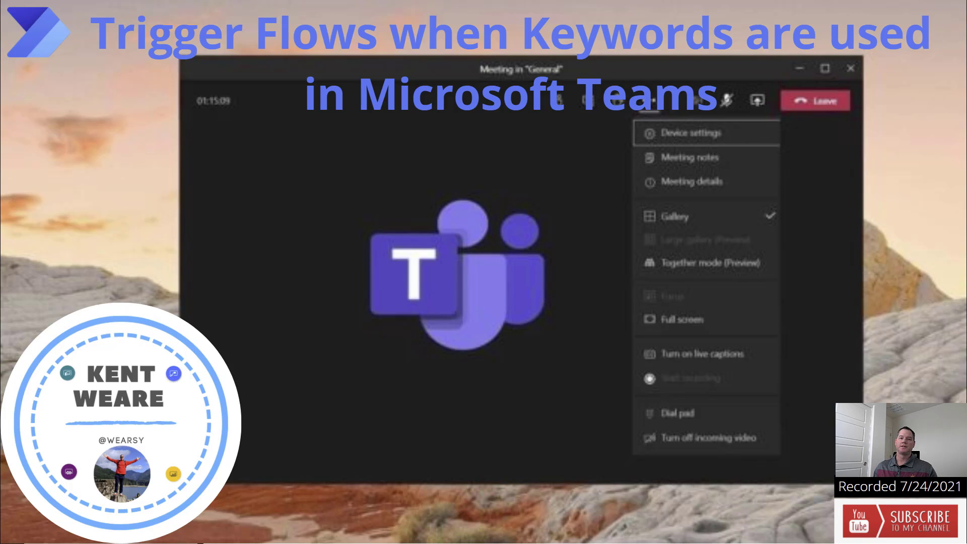
{"action": "mouse_move", "coordinate": [320, 90]}
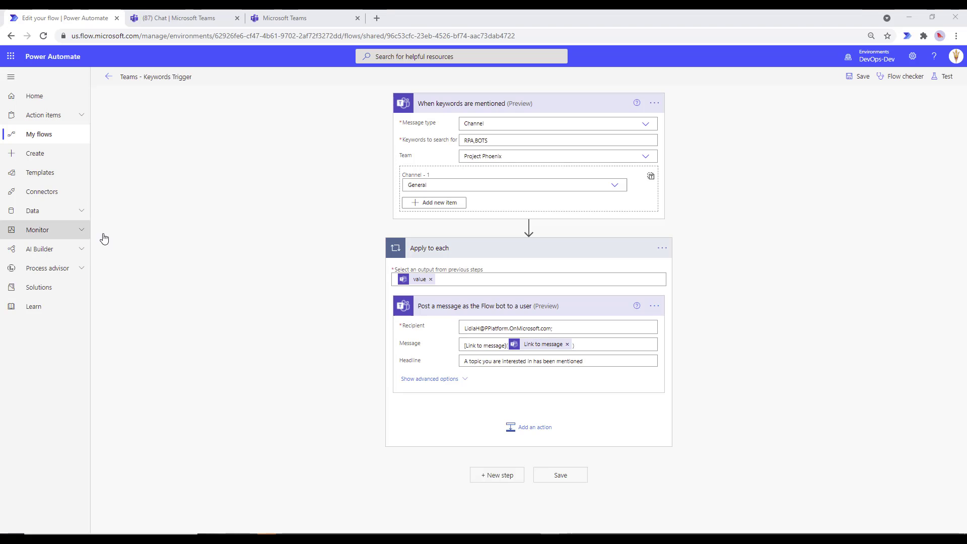
{"action": "mouse_move", "coordinate": [199, 275]}
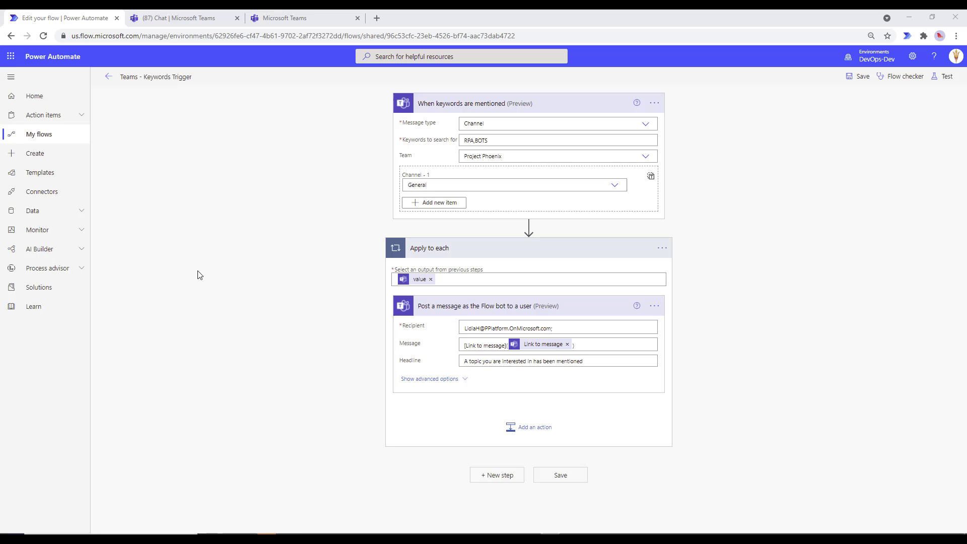
{"action": "mouse_move", "coordinate": [470, 128]}
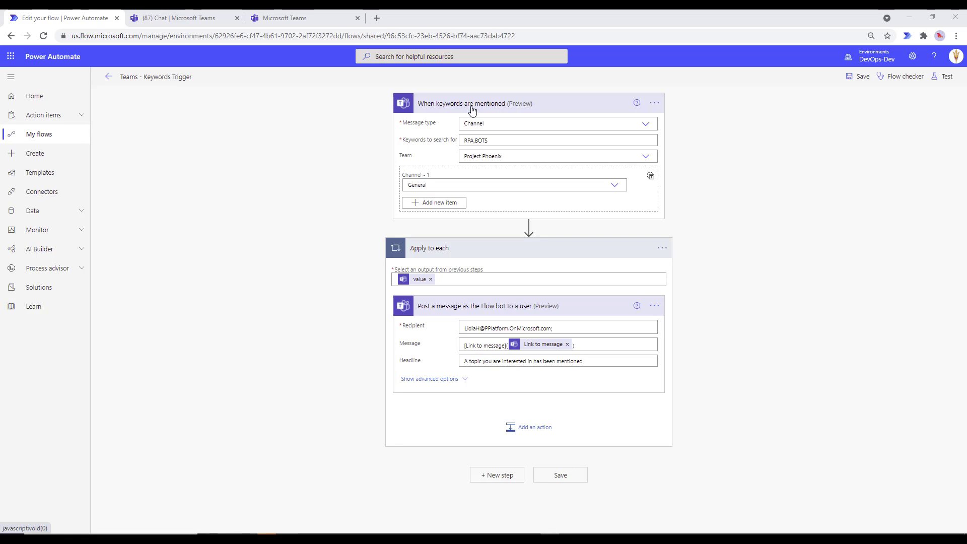
{"action": "mouse_move", "coordinate": [532, 152]}
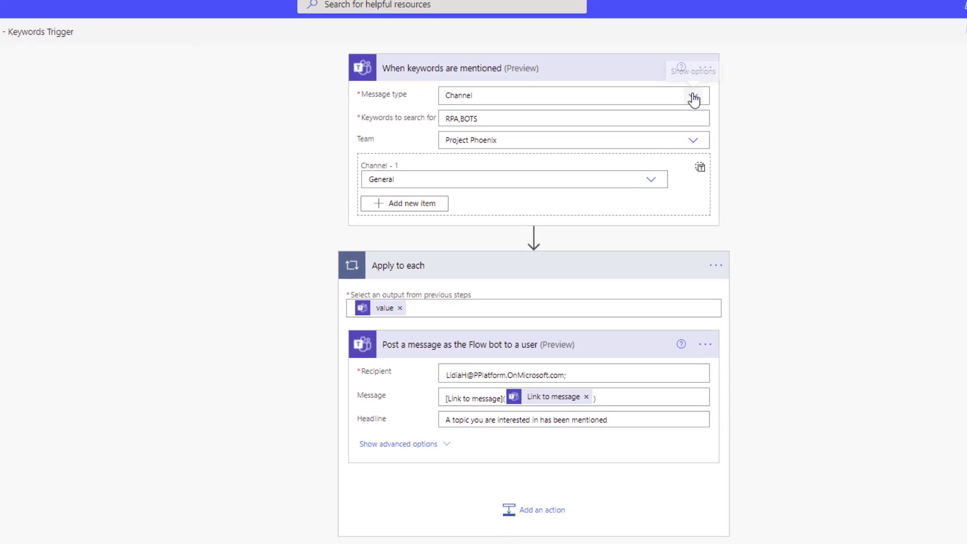
{"action": "left_click", "coordinate": [693, 96]}
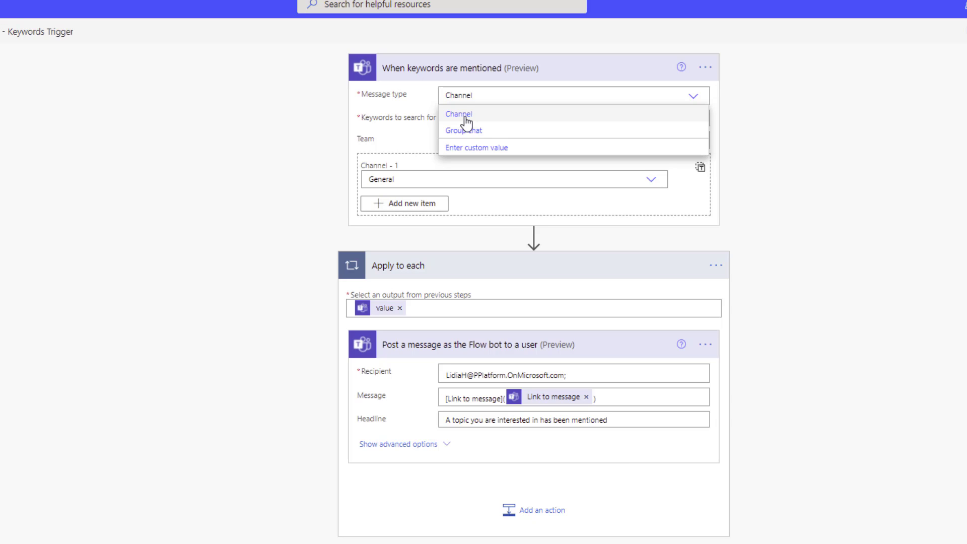
{"action": "mouse_move", "coordinate": [475, 133]}
{"action": "type", "text": "RPA,BOTS"}
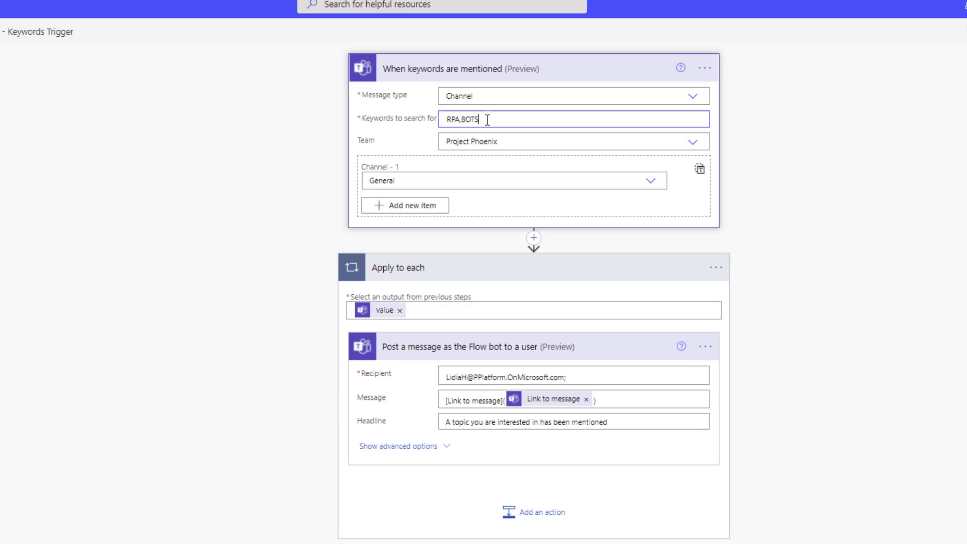
- Extend the keywords to RPA, BOTS, Automation and keep General as the monitored channel
{"action": "type", "text": "AI"}
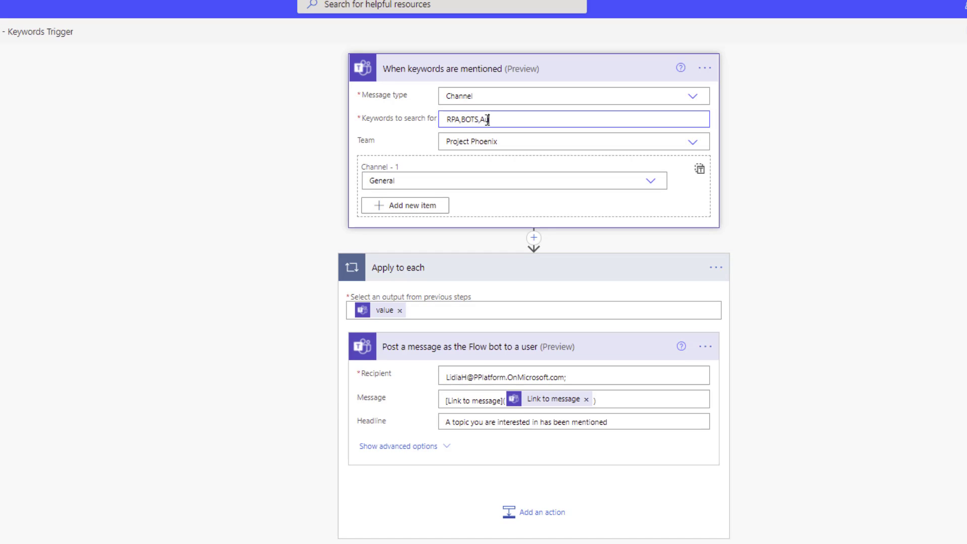
{"action": "type", "text": "utomation"}
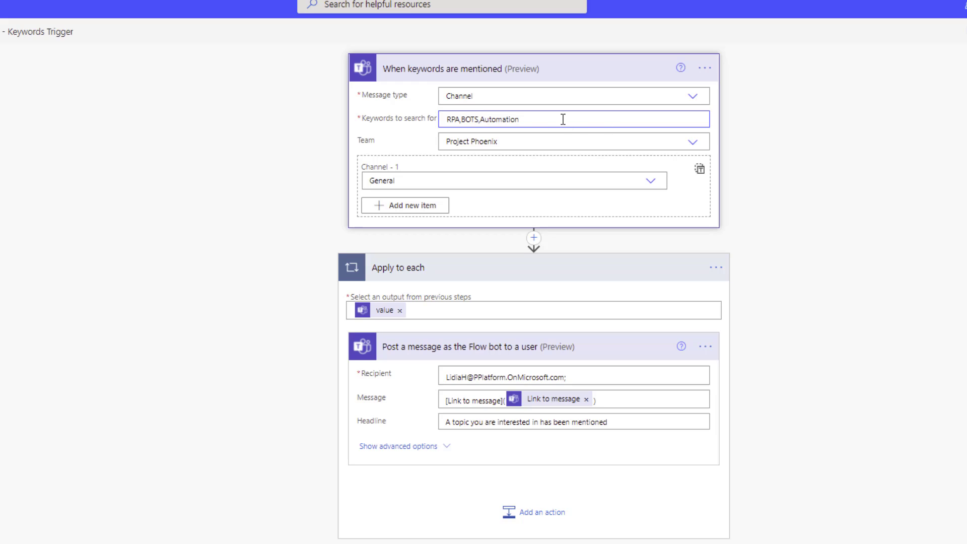
{"action": "mouse_move", "coordinate": [562, 119]}
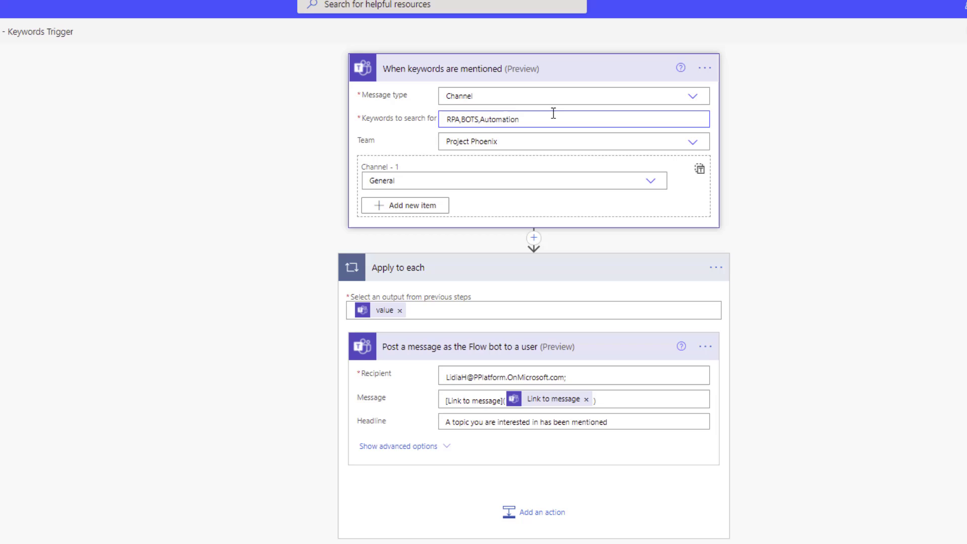
{"action": "mouse_move", "coordinate": [410, 142]}
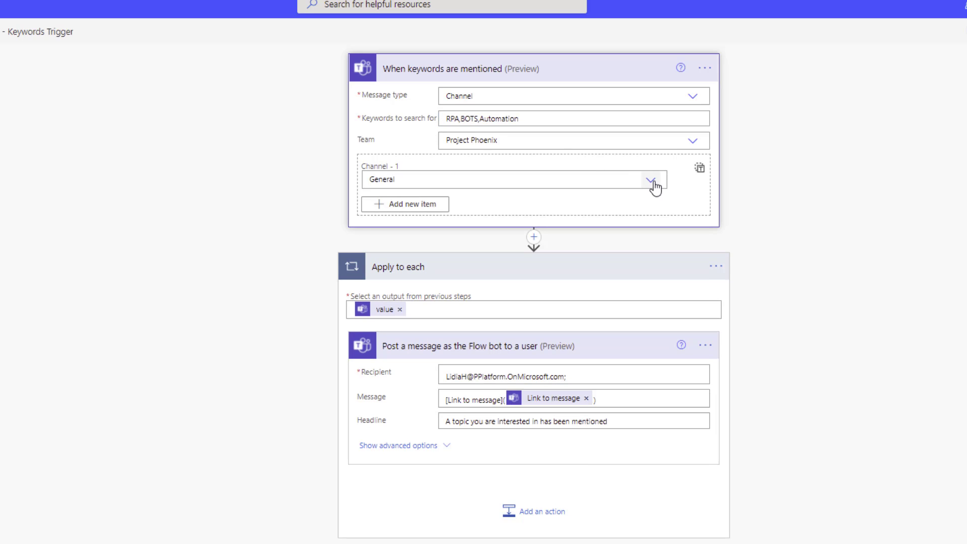
{"action": "left_click", "coordinate": [651, 180]}
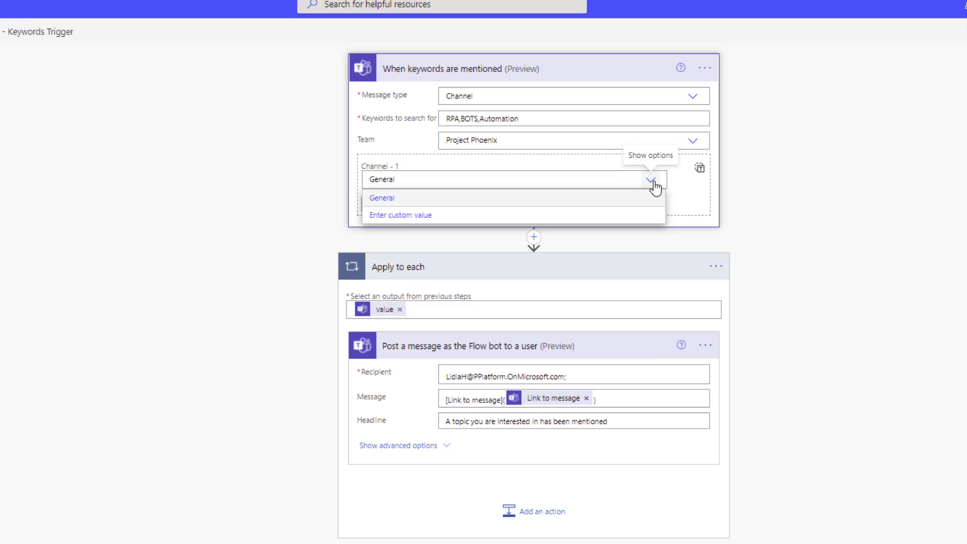
{"action": "mouse_move", "coordinate": [565, 213]}
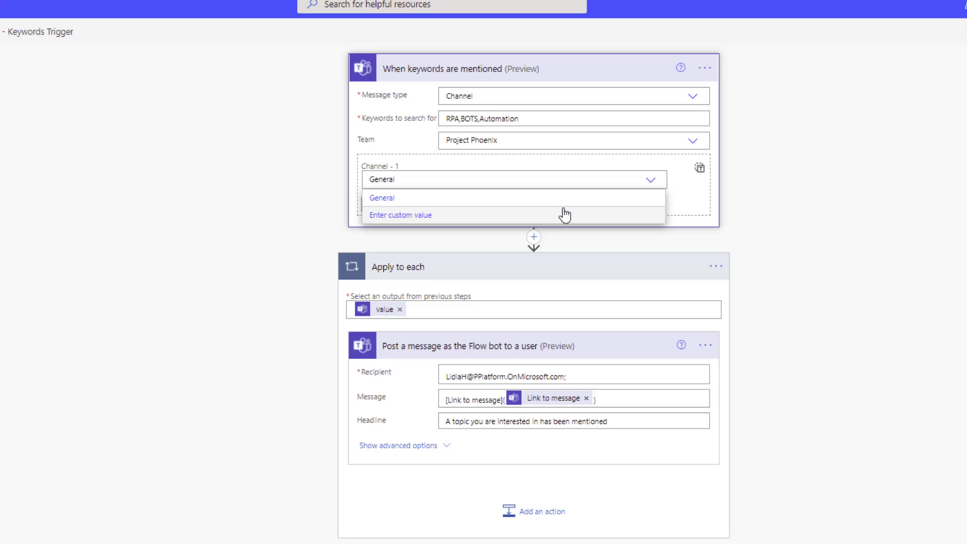
{"action": "mouse_move", "coordinate": [381, 198]}
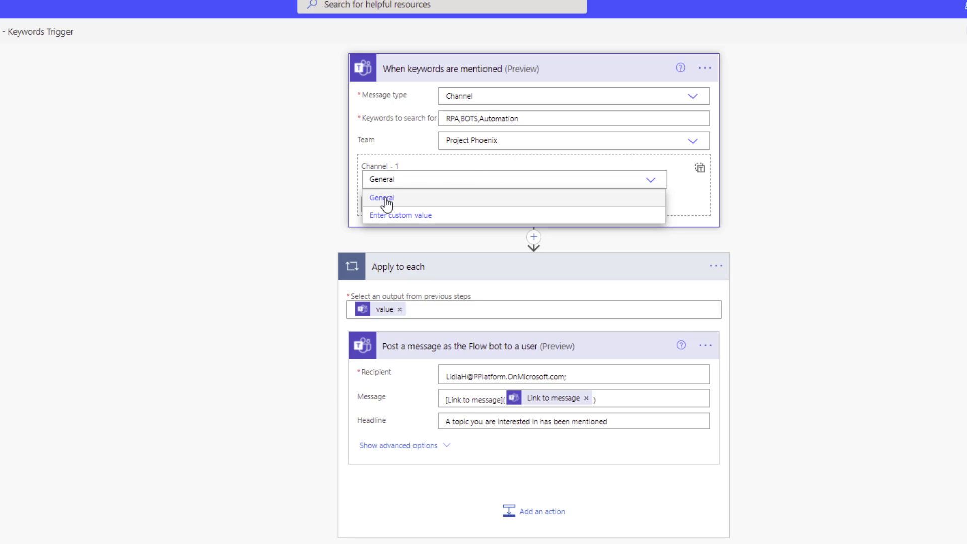
{"action": "left_click", "coordinate": [380, 199]}
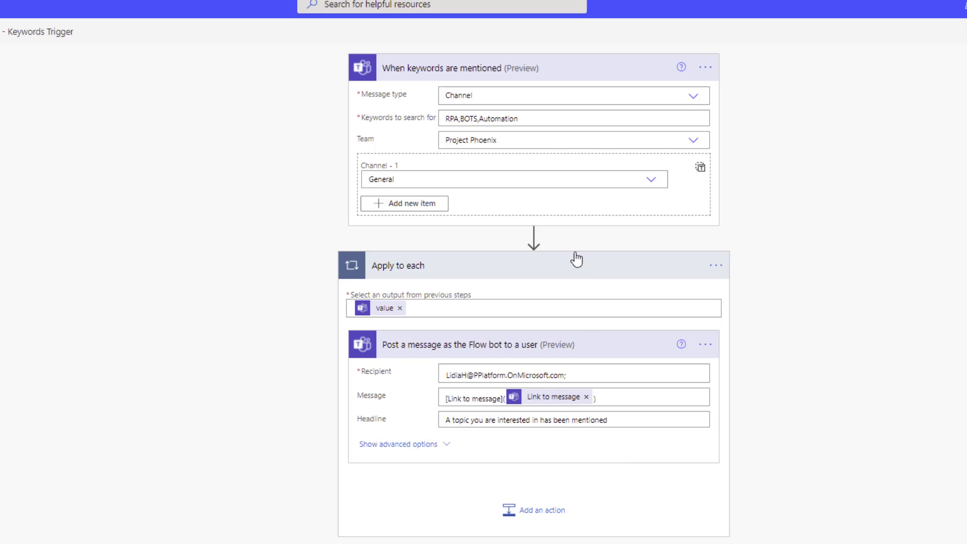
{"action": "mouse_move", "coordinate": [440, 127]}
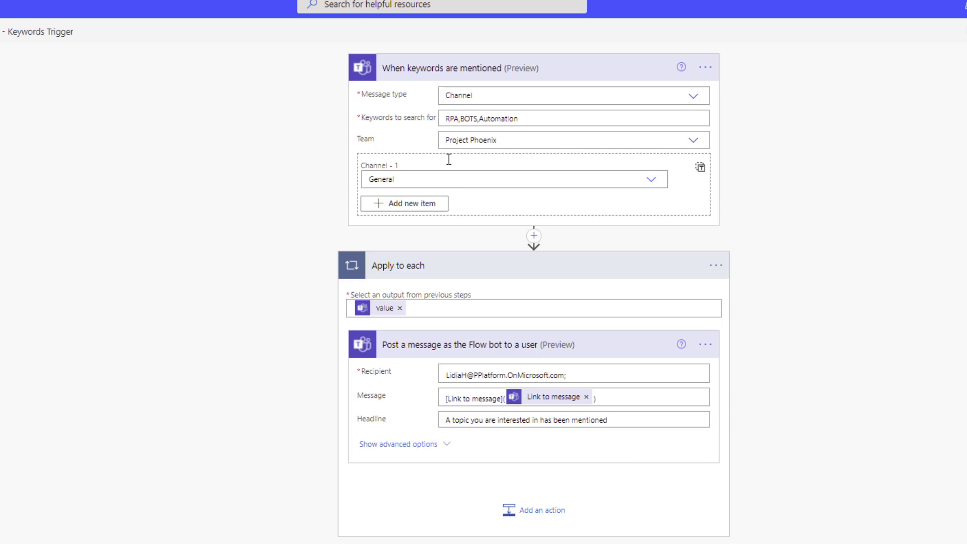
{"action": "mouse_move", "coordinate": [488, 110]}
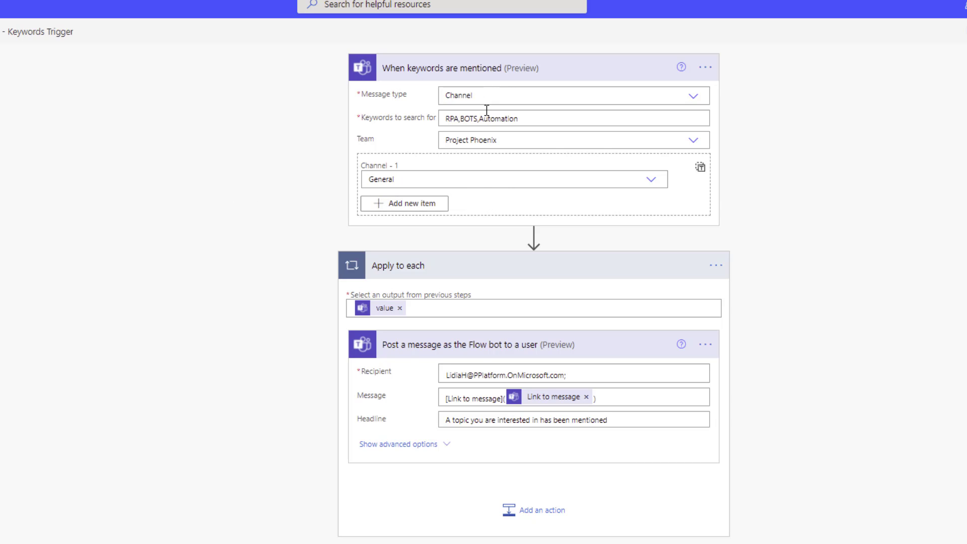
{"action": "mouse_move", "coordinate": [505, 287]}
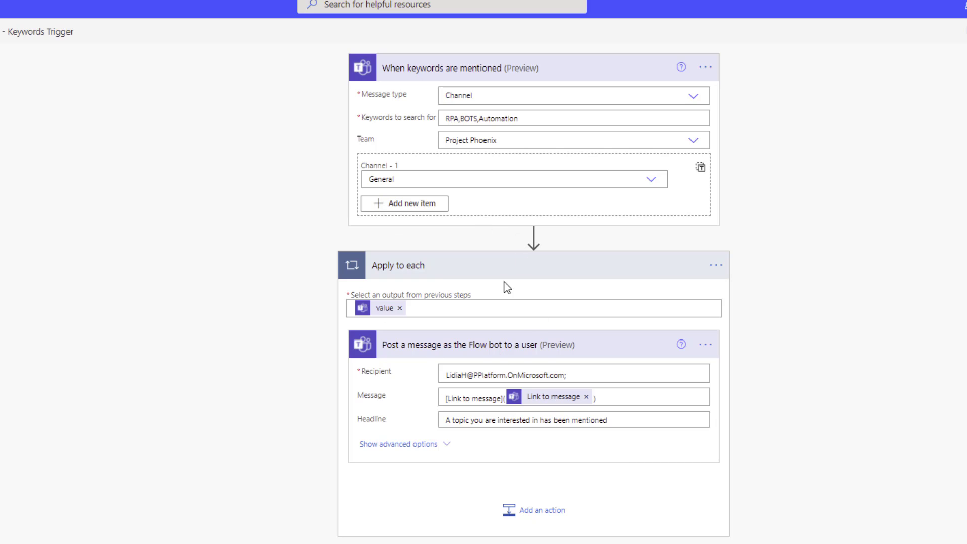
{"action": "mouse_move", "coordinate": [403, 362]}
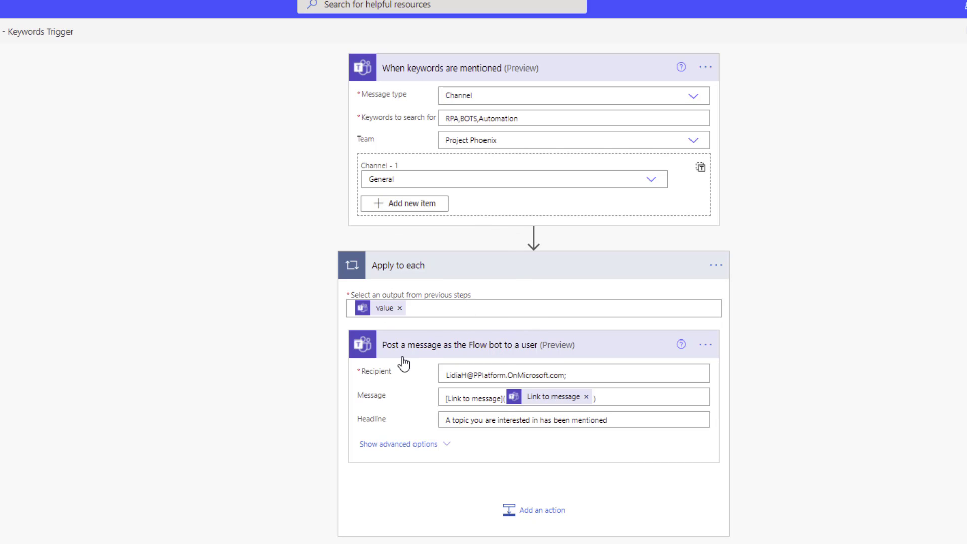
{"action": "mouse_move", "coordinate": [502, 359]}
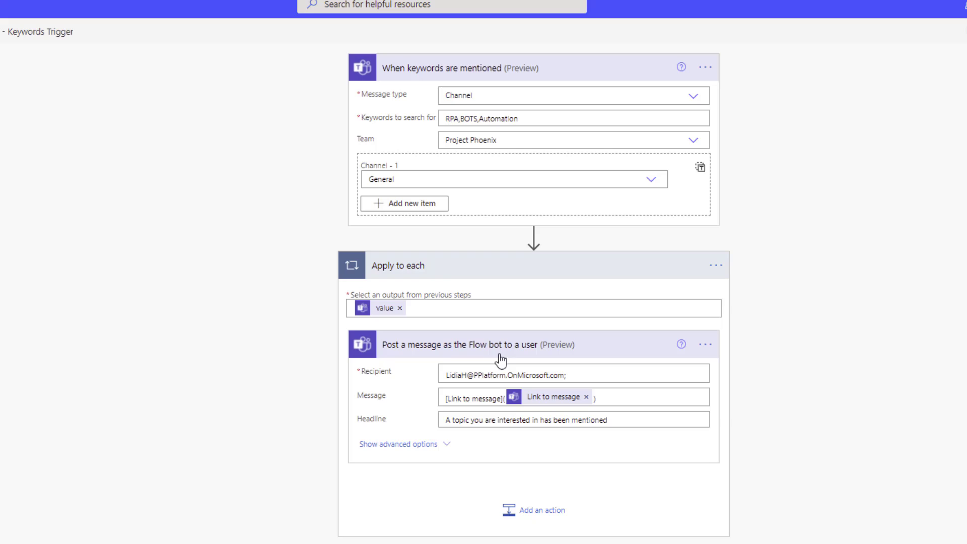
{"action": "mouse_move", "coordinate": [591, 368]}
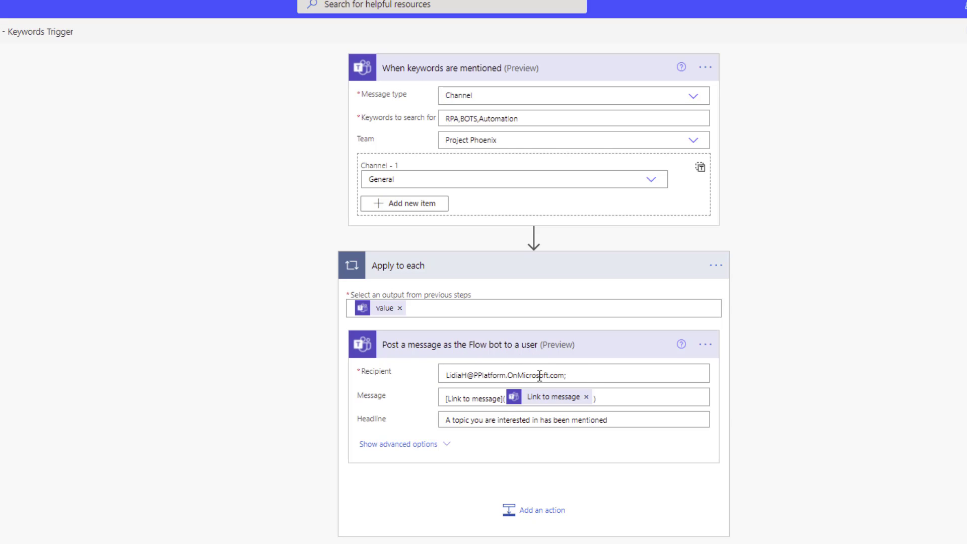
{"action": "mouse_move", "coordinate": [263, 435]}
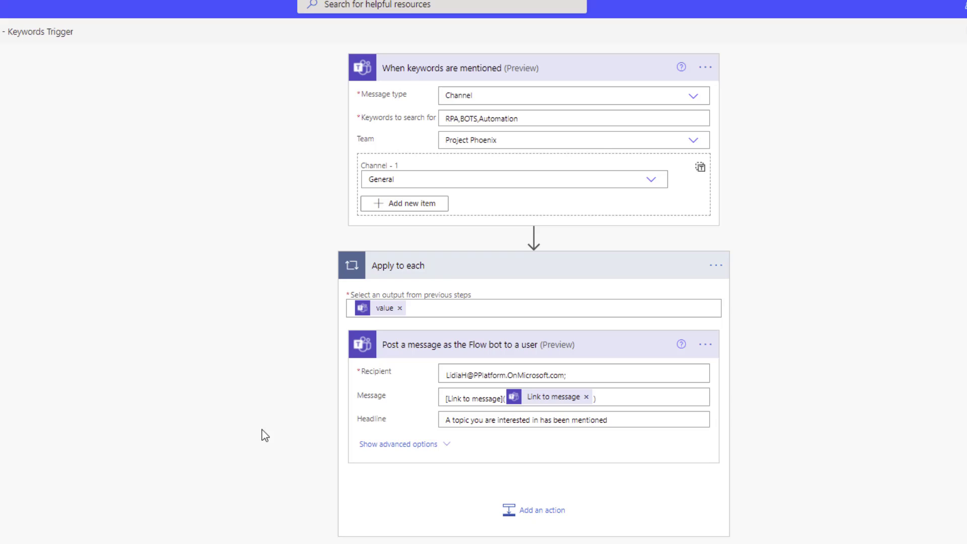
{"action": "mouse_move", "coordinate": [608, 404]}
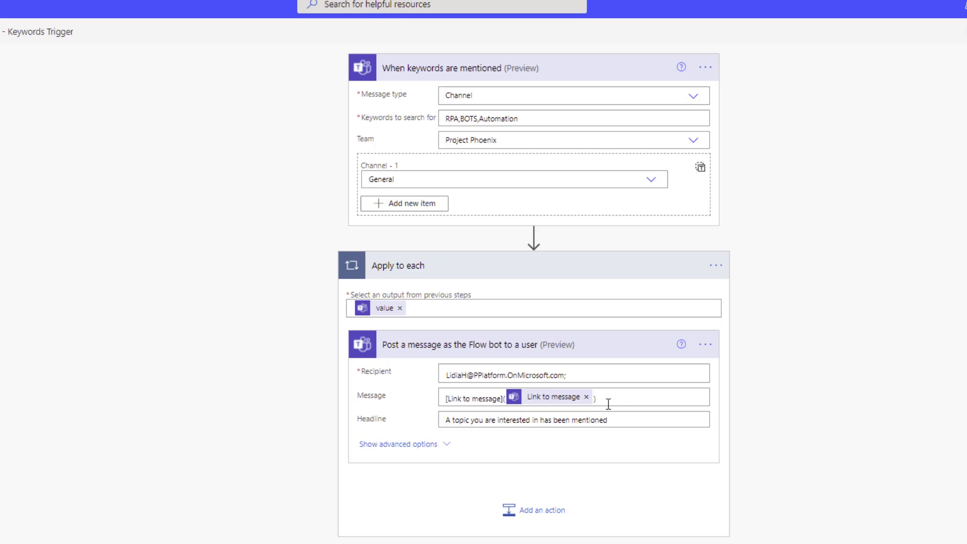
{"action": "mouse_move", "coordinate": [553, 397]}
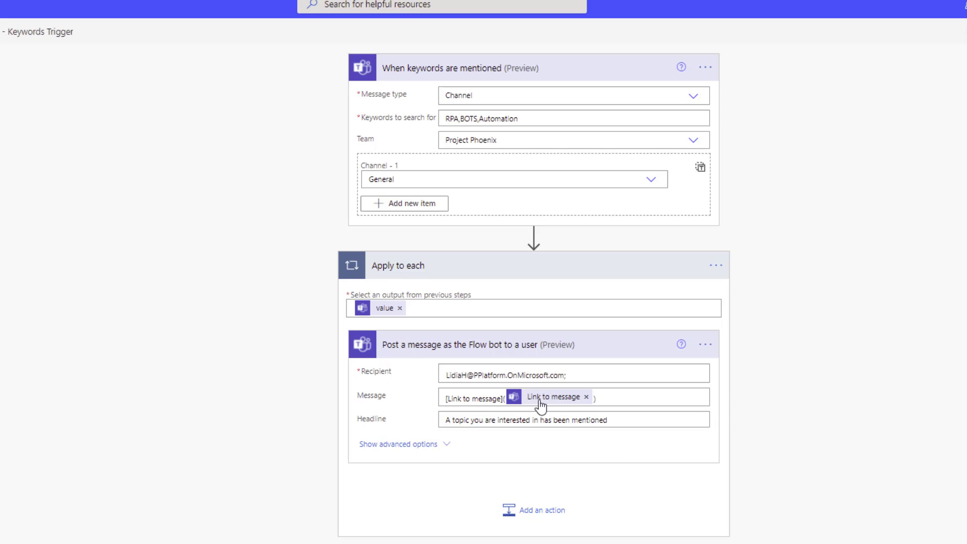
{"action": "mouse_move", "coordinate": [647, 399]}
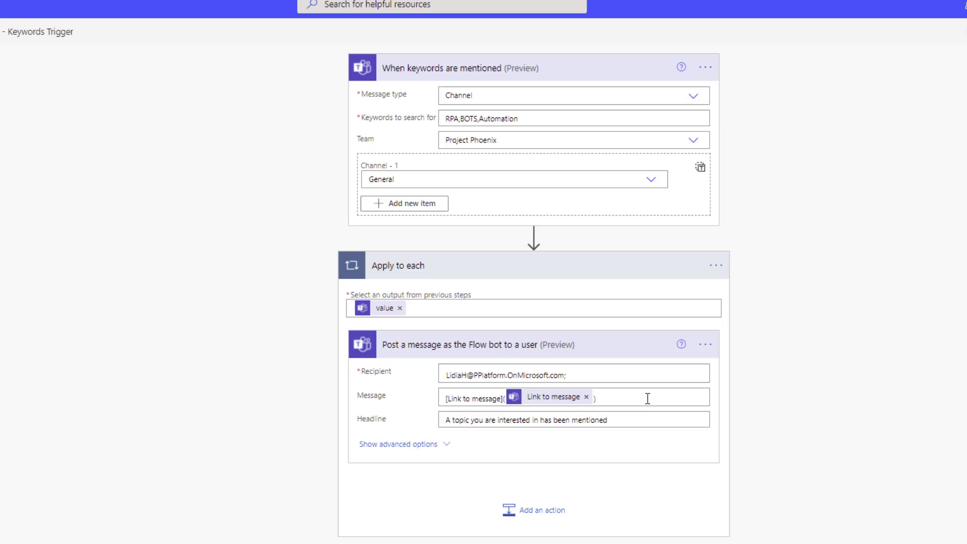
- Show the trigger's dynamic content for the bot message and move into the Headline field
{"action": "left_click", "coordinate": [647, 399]}
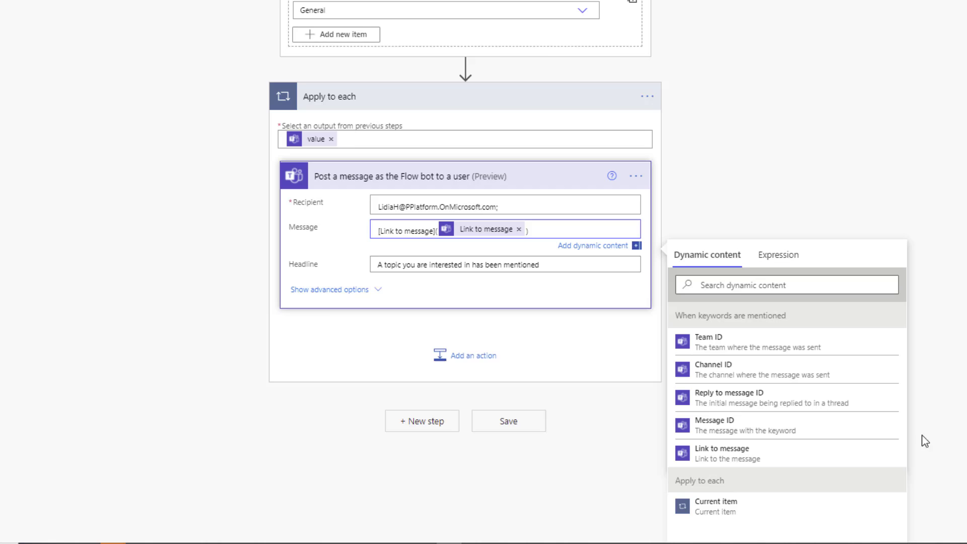
{"action": "mouse_move", "coordinate": [769, 454]}
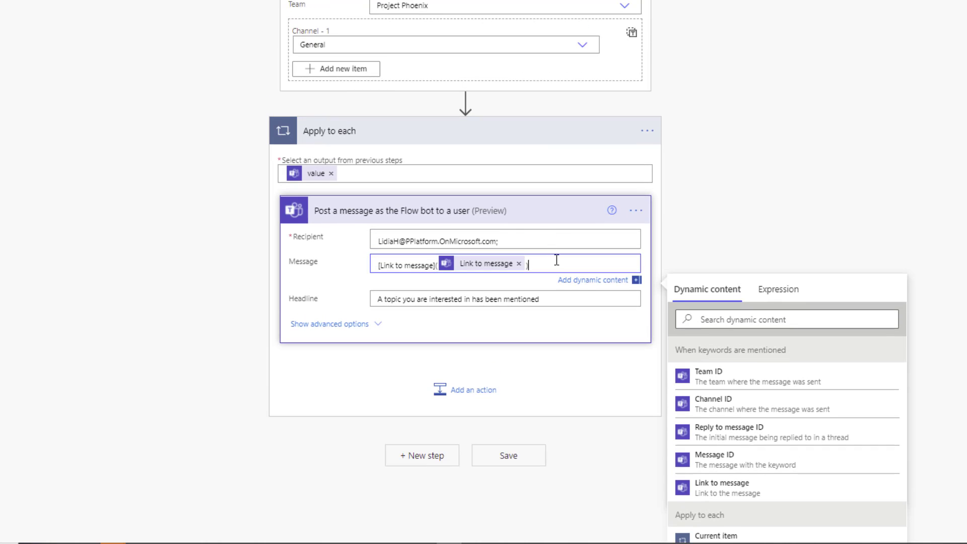
{"action": "mouse_move", "coordinate": [543, 271]}
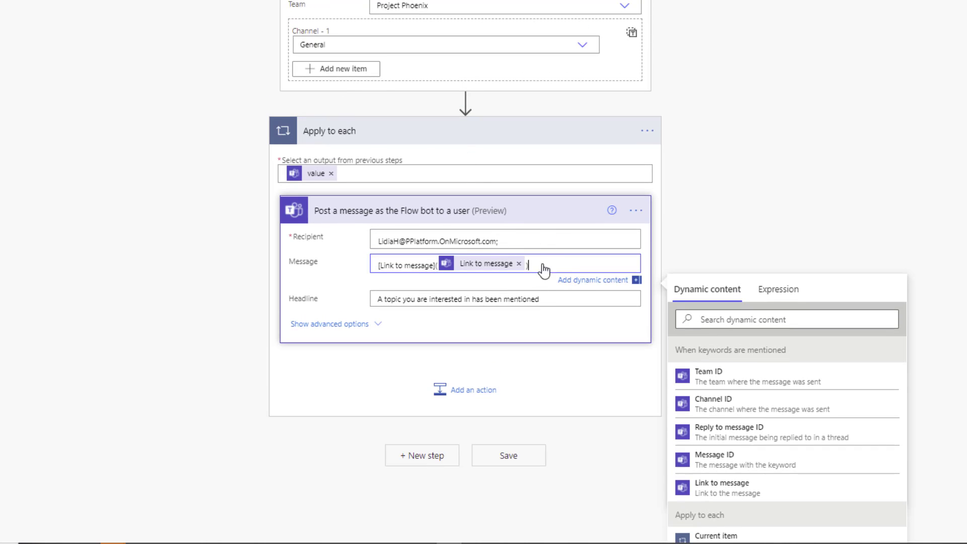
{"action": "mouse_move", "coordinate": [312, 137]}
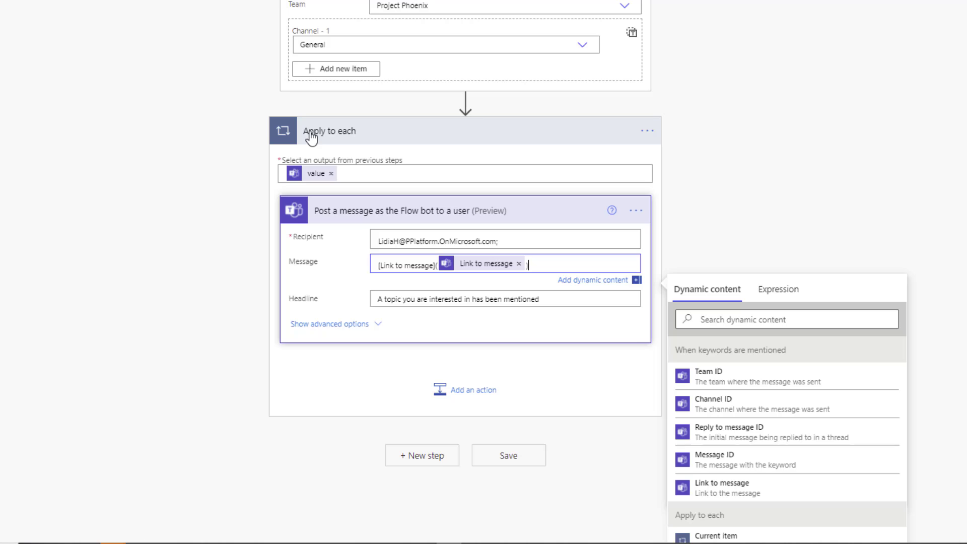
{"action": "mouse_move", "coordinate": [487, 274]}
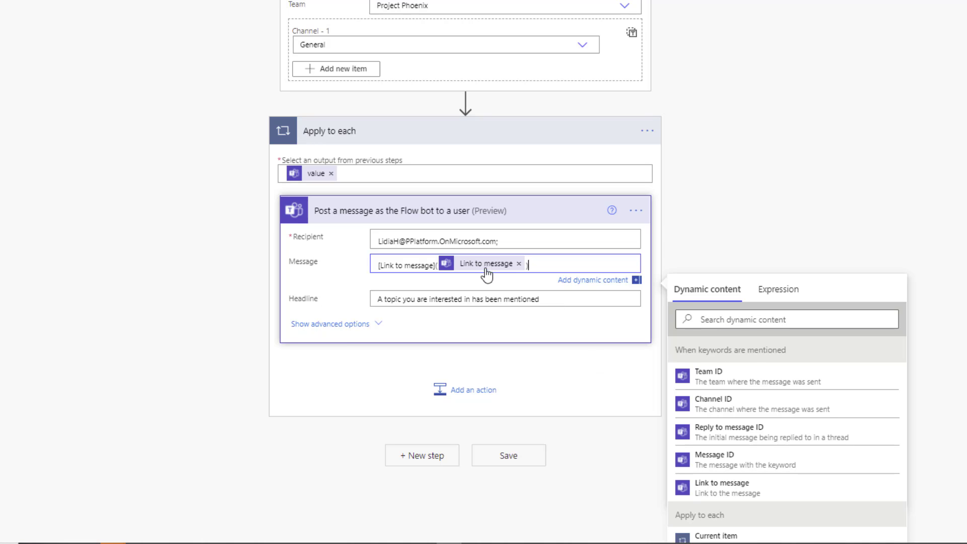
{"action": "mouse_move", "coordinate": [487, 263]}
{"action": "type", "text": ")"}
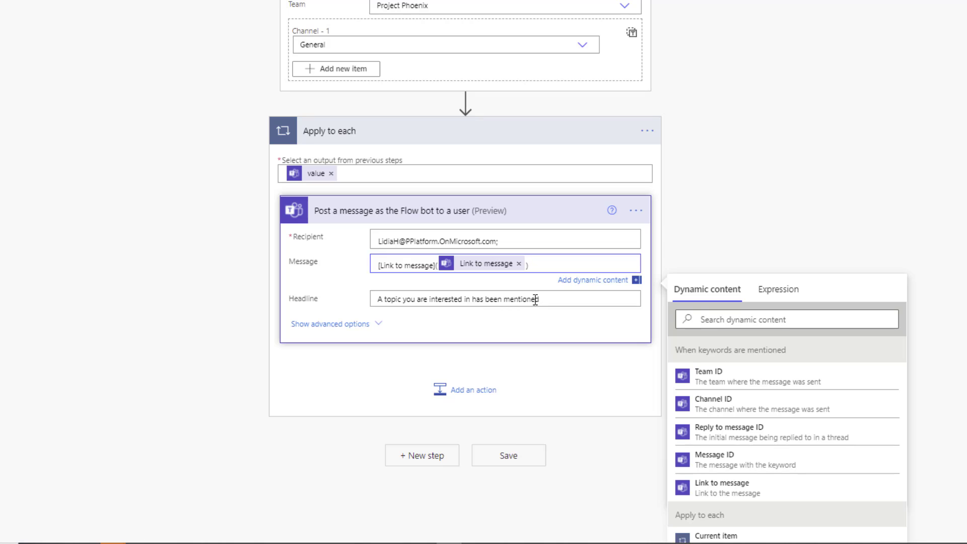
{"action": "left_click", "coordinate": [378, 298]}
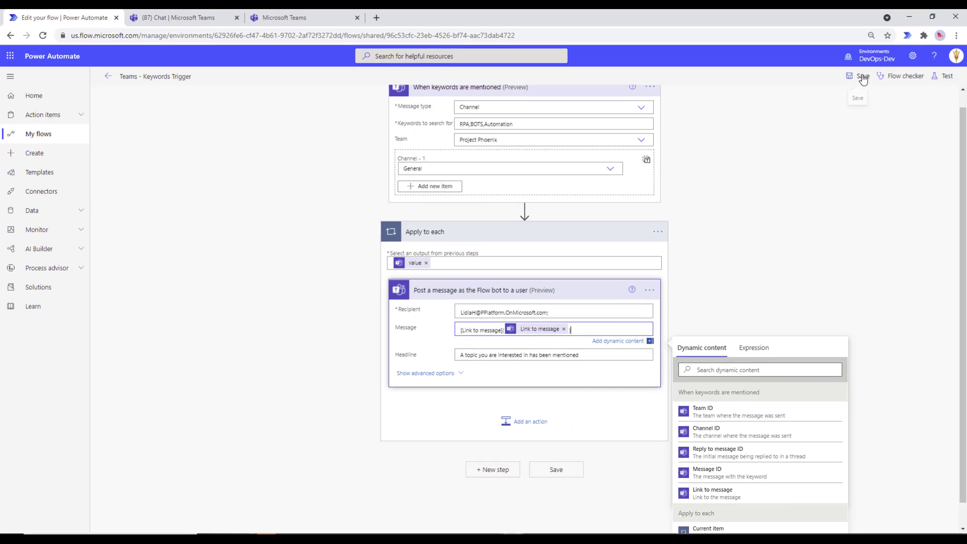
- Save the Teams - Keywords Trigger flow from the designer toolbar
{"action": "left_click", "coordinate": [862, 75]}
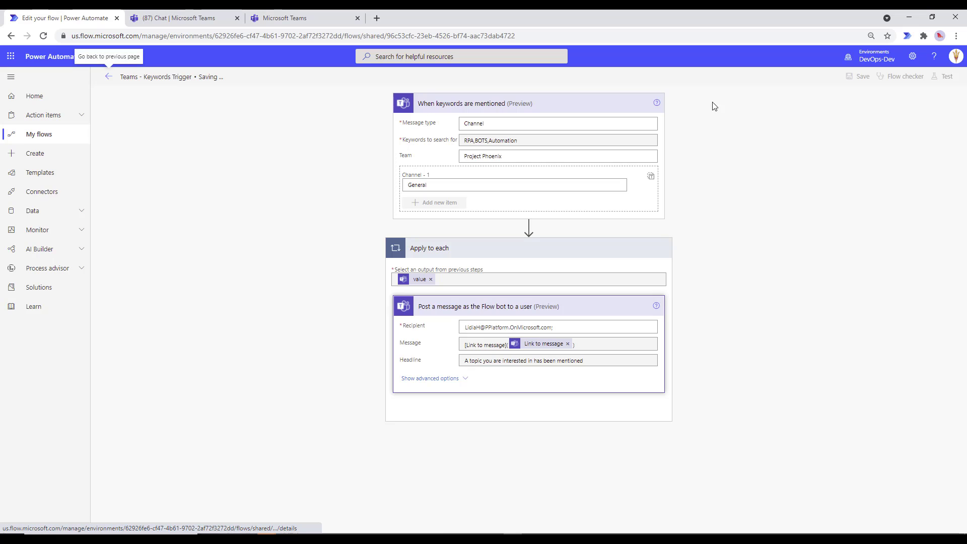
{"action": "mouse_move", "coordinate": [302, 17]}
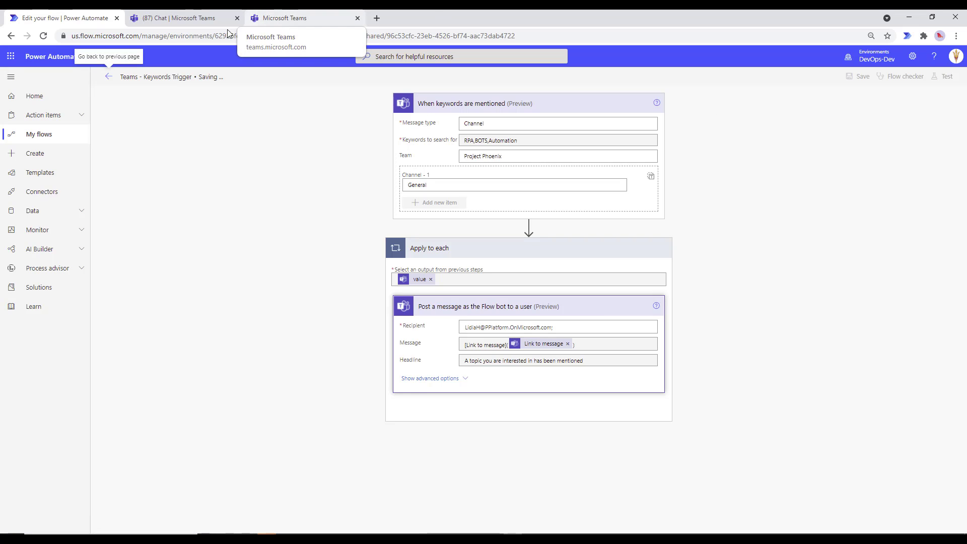
- Switch to the Teams tab and navigate to Project Phoenix > General
{"action": "left_click", "coordinate": [179, 18]}
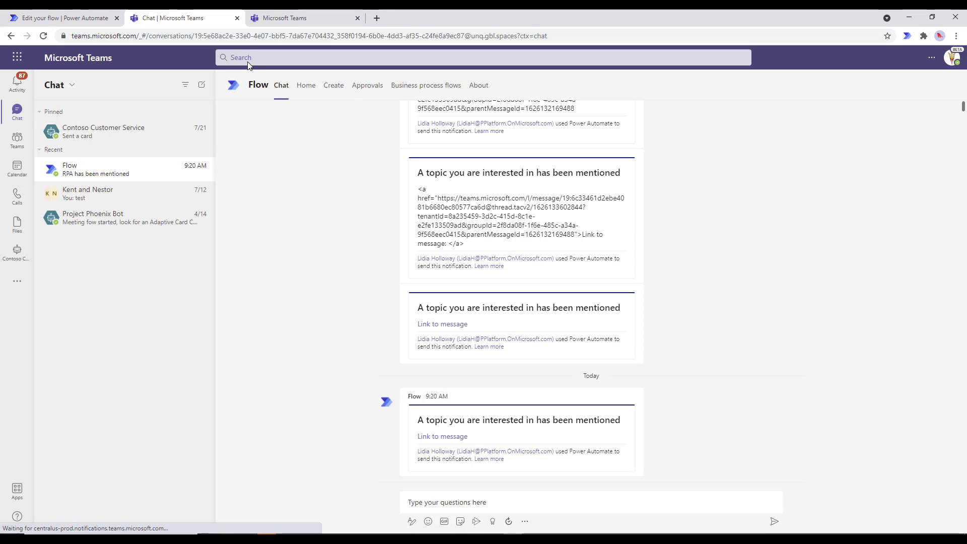
{"action": "mouse_move", "coordinate": [98, 222]}
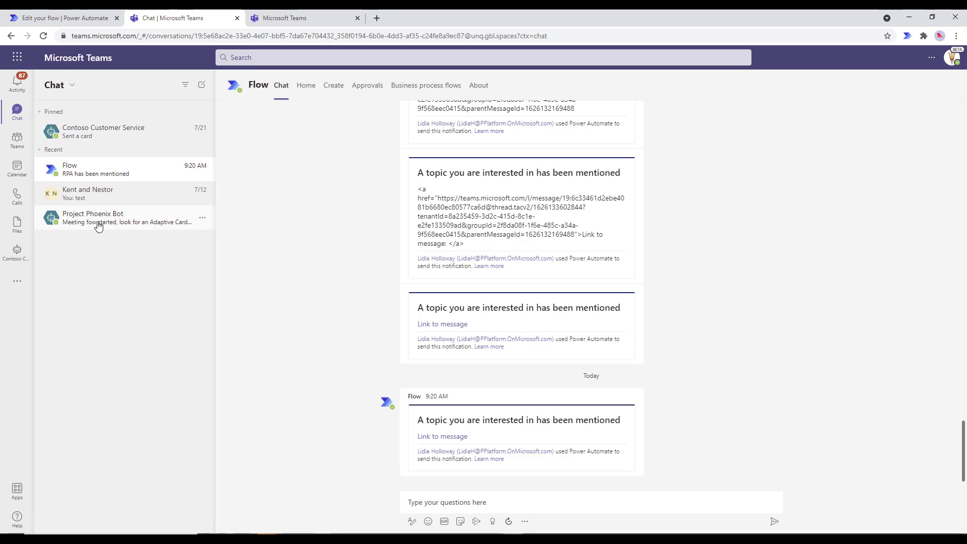
{"action": "left_click", "coordinate": [92, 217]}
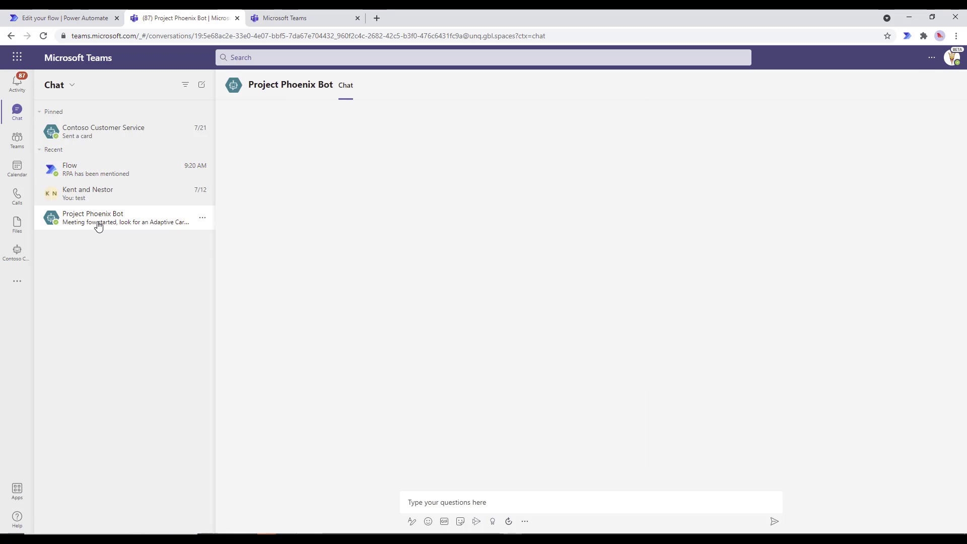
{"action": "left_click", "coordinate": [123, 217]}
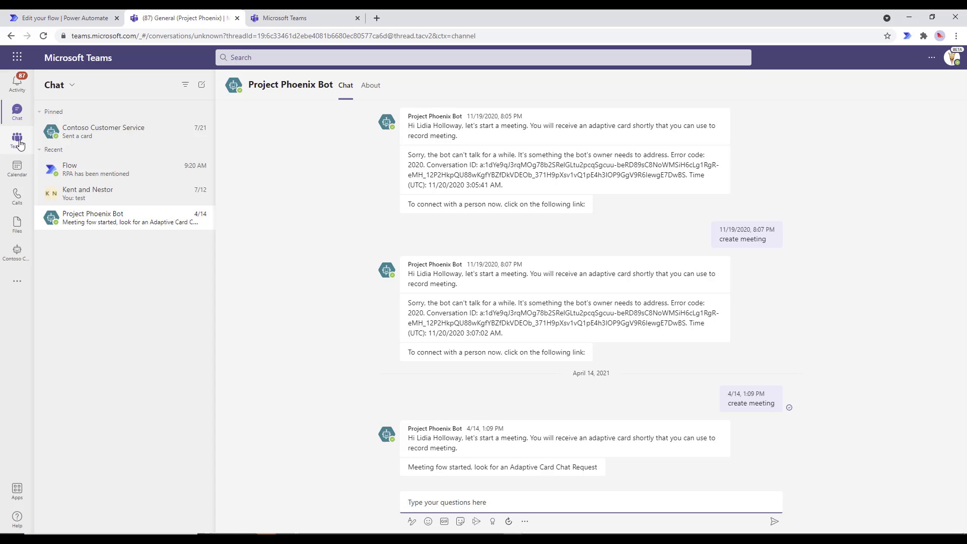
{"action": "left_click", "coordinate": [17, 139]}
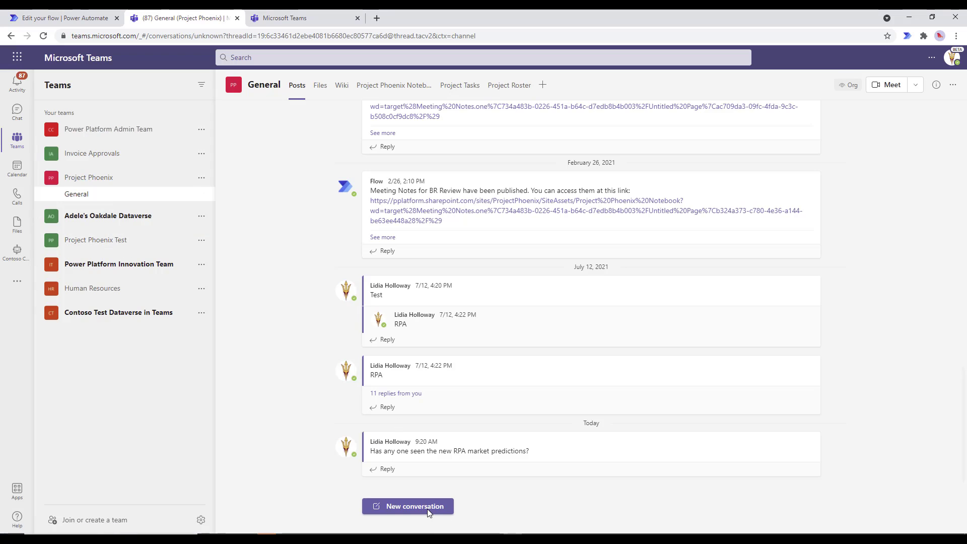
- Post 'How many times has our RPA bot run today?' as a new General channel conversation
{"action": "left_click", "coordinate": [407, 506]}
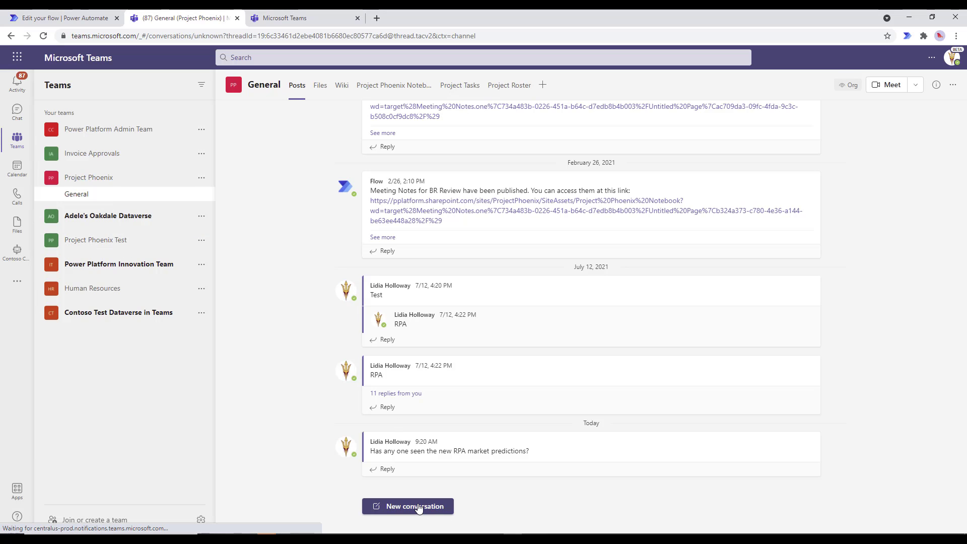
{"action": "left_click", "coordinate": [407, 506]}
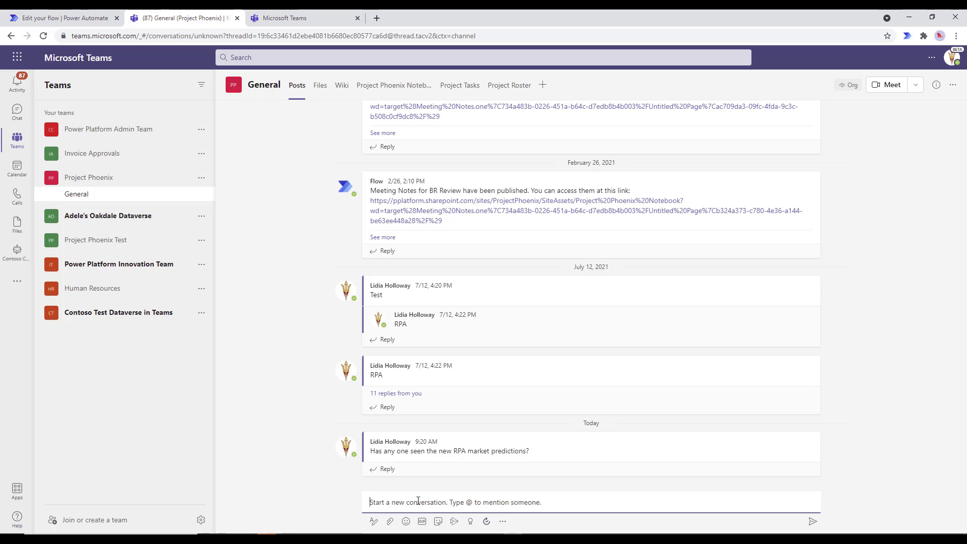
{"action": "type", "text": "WHat"}
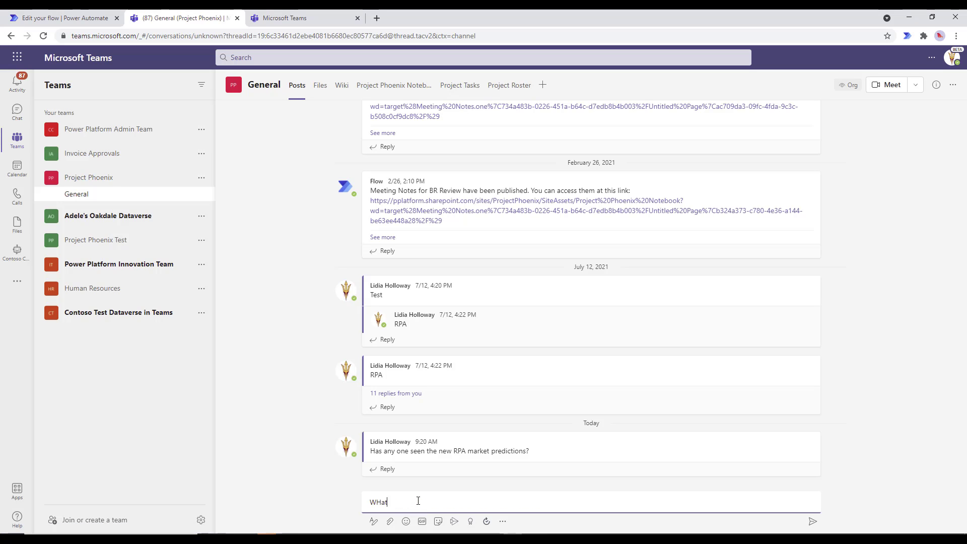
{"action": "type", "text": "How many times has our RPA bot run today"}
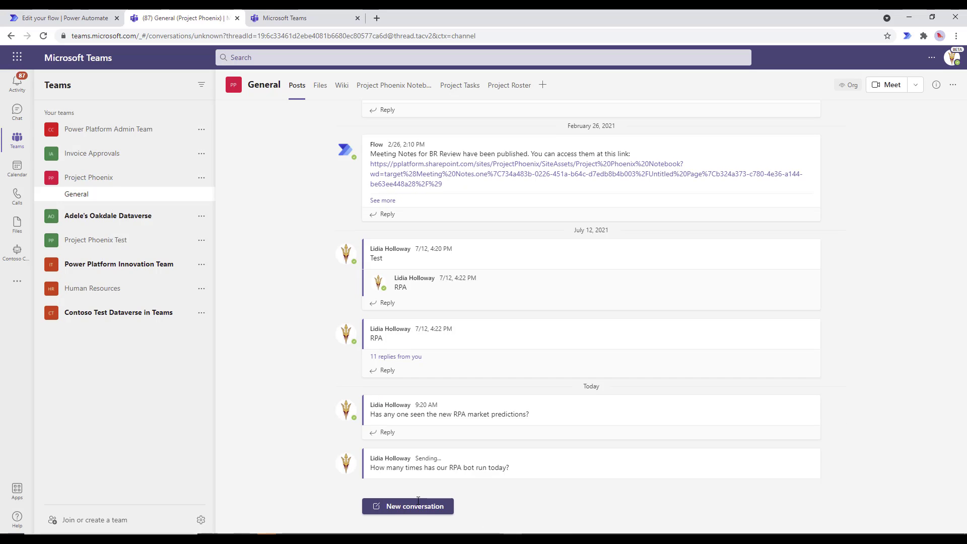
{"action": "mouse_move", "coordinate": [466, 479]}
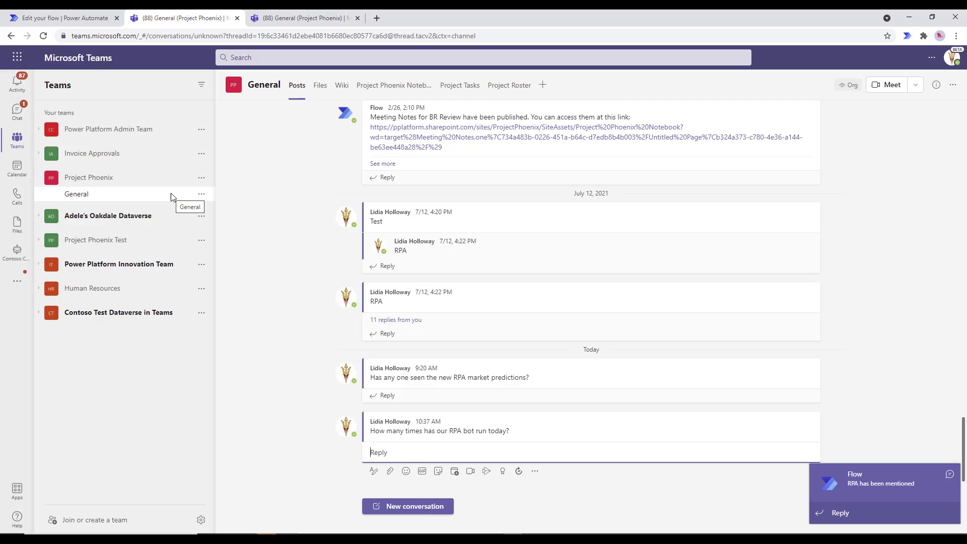
{"action": "mouse_move", "coordinate": [901, 489]}
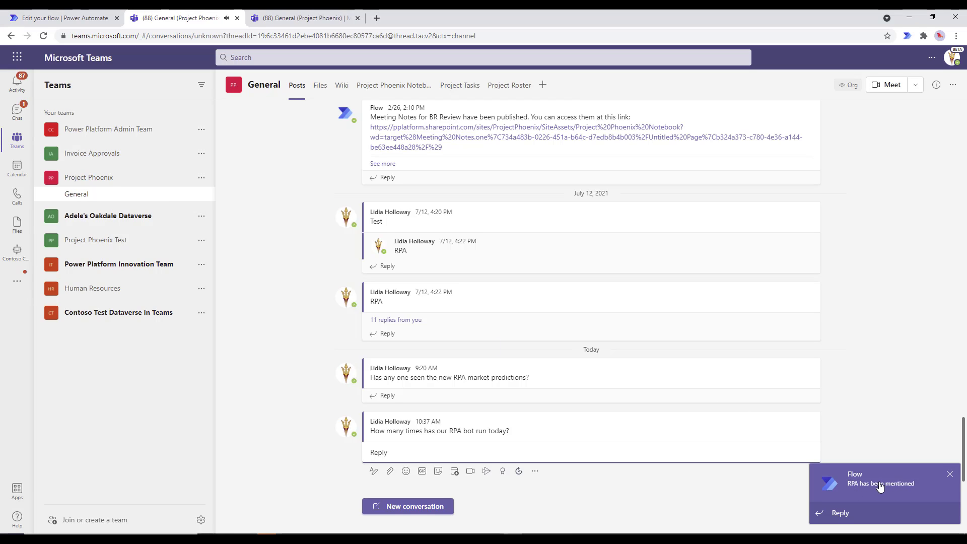
- Open the Flow mention alert and go to Chat to view the Flow bot's 10:37 AM card
{"action": "left_click", "coordinate": [880, 483]}
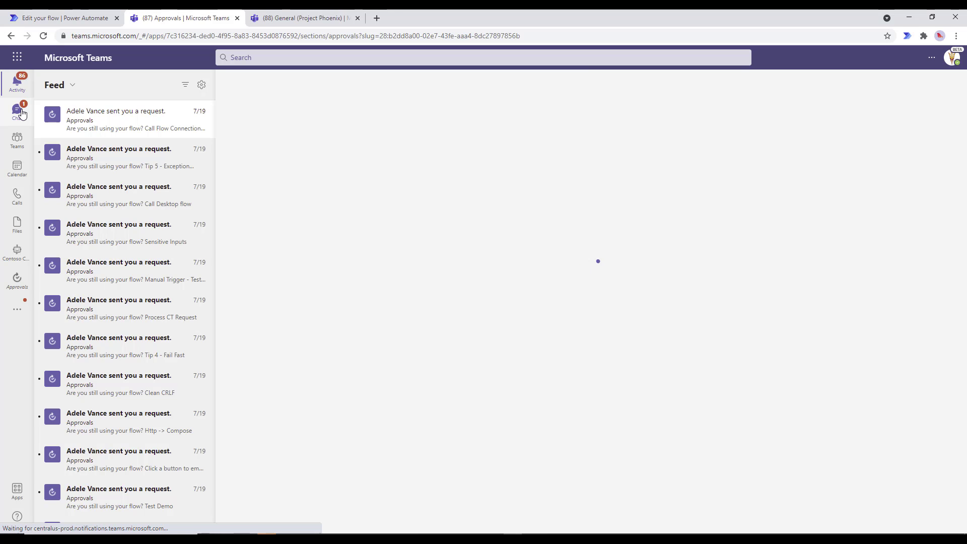
{"action": "left_click", "coordinate": [17, 111]}
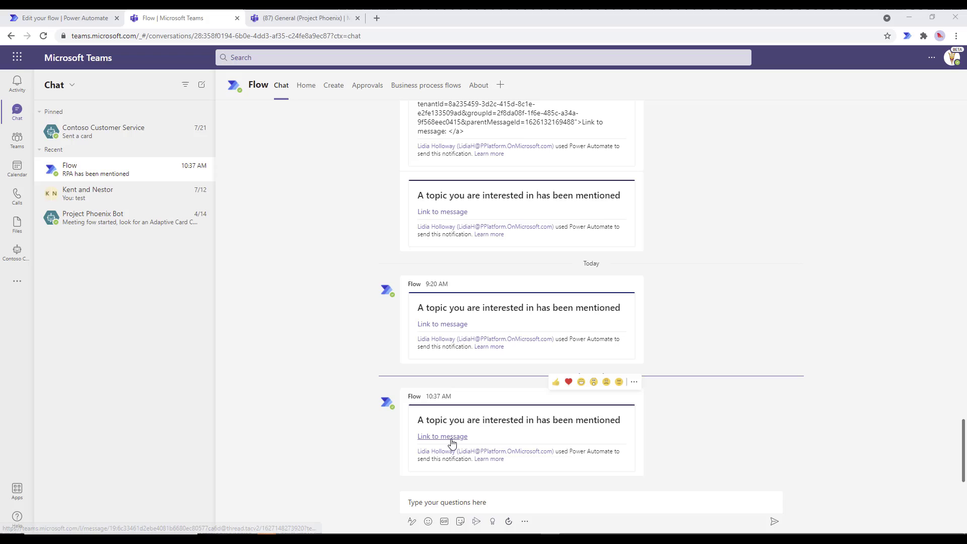
{"action": "mouse_move", "coordinate": [624, 422]}
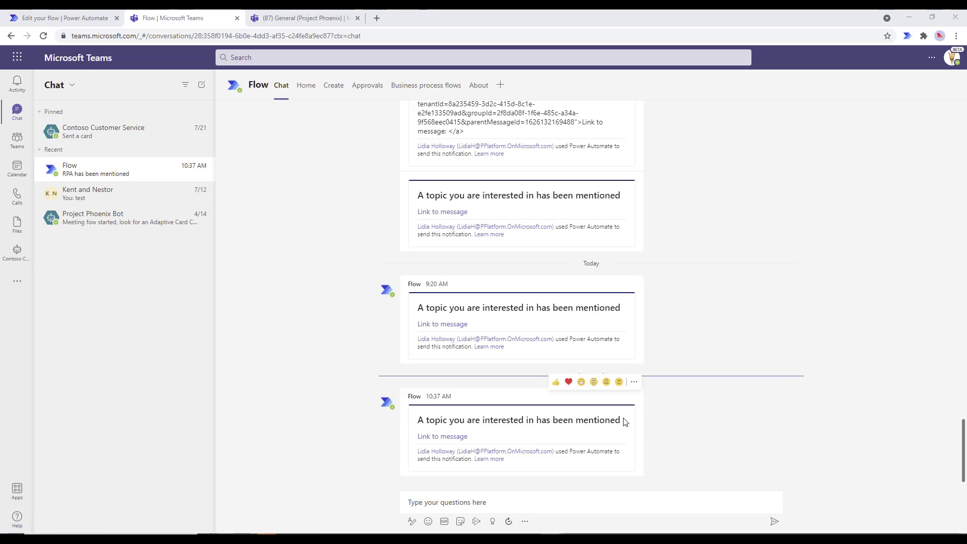
{"action": "mouse_move", "coordinate": [426, 413]}
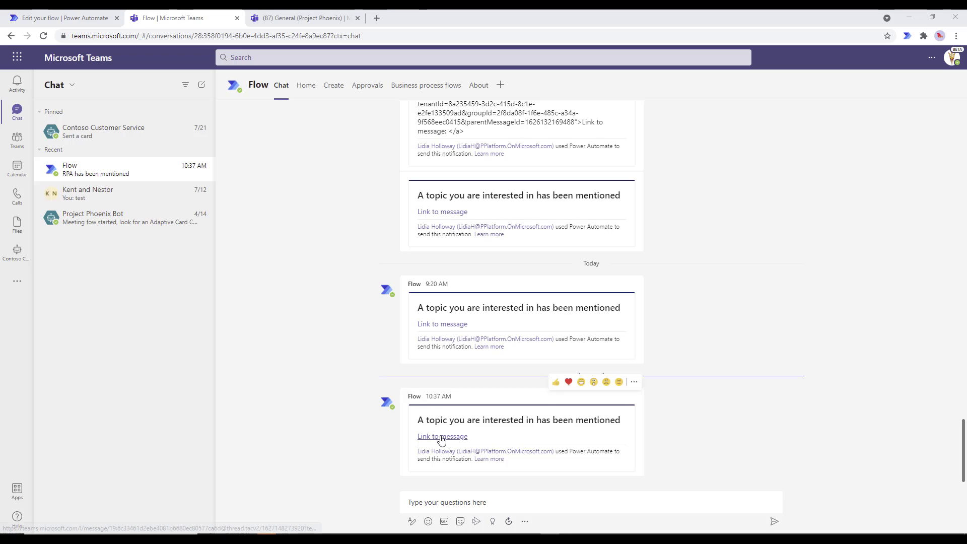
- Follow 'Link to message' and continue in the web app to reach the General channel post
{"action": "left_click", "coordinate": [441, 436]}
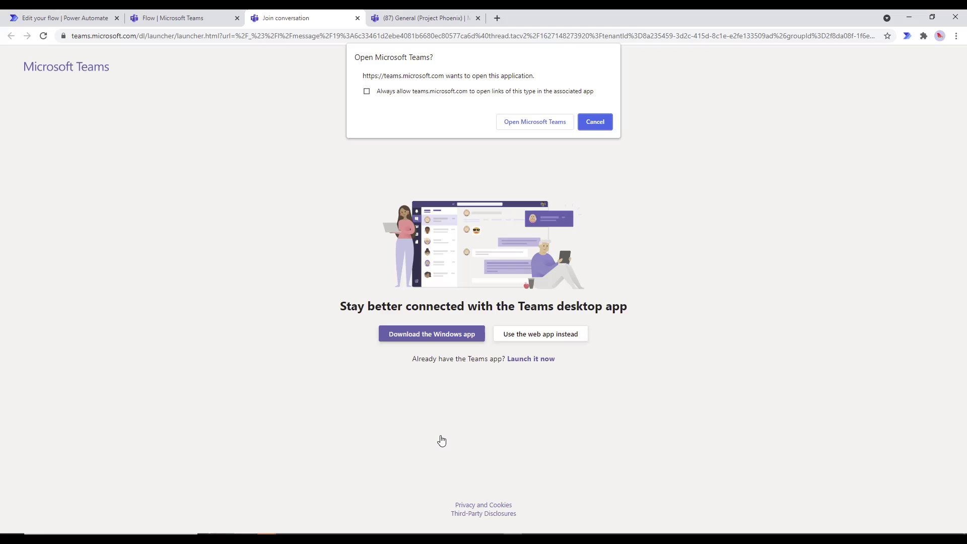
{"action": "mouse_move", "coordinate": [573, 153]}
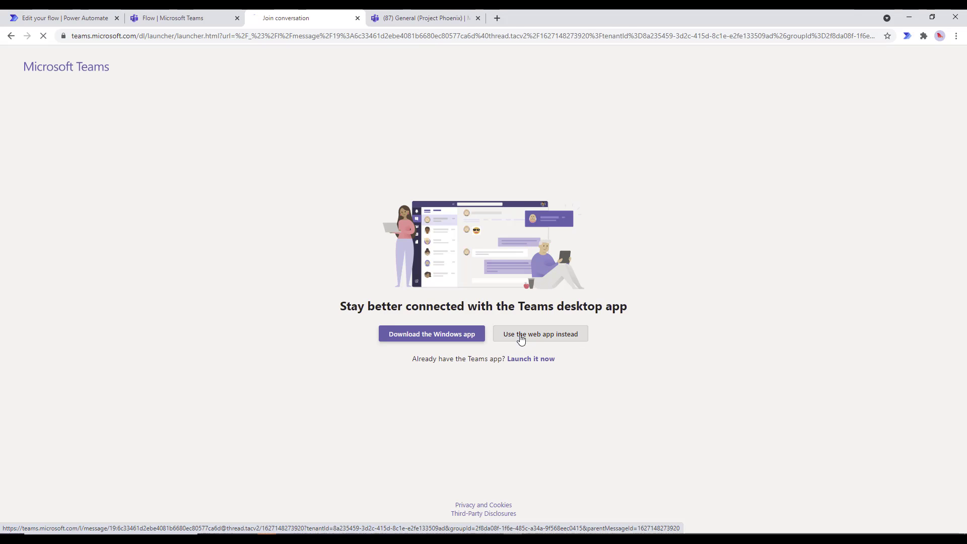
{"action": "left_click", "coordinate": [540, 333]}
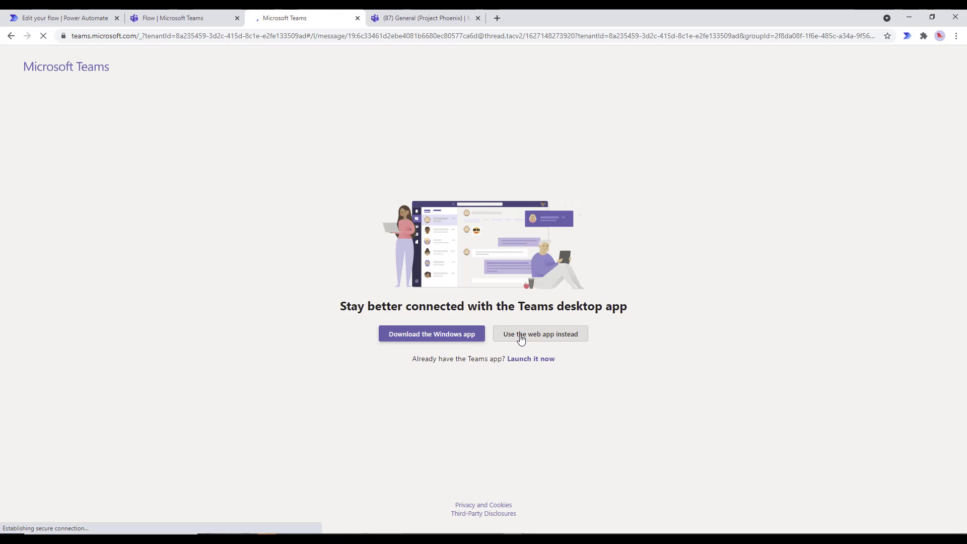
{"action": "left_click", "coordinate": [539, 334]}
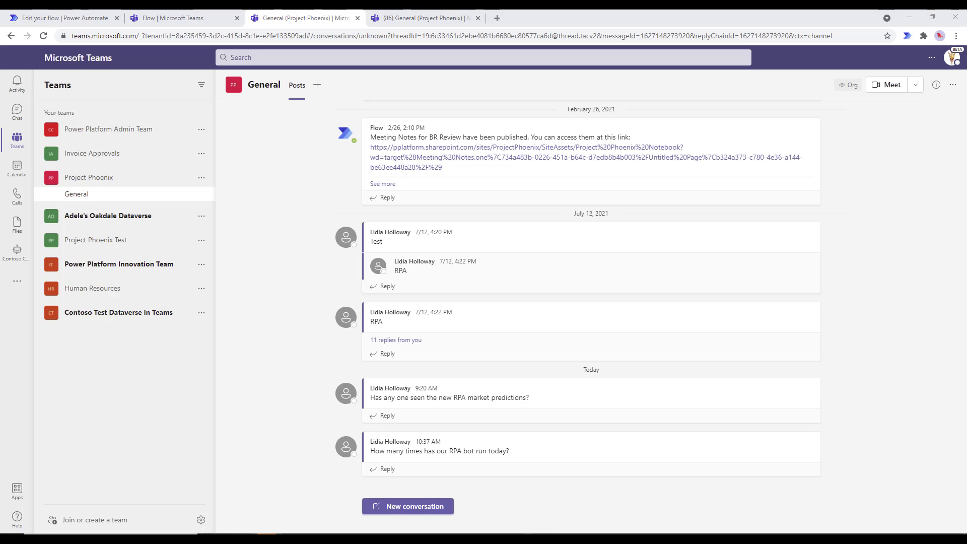
{"action": "mouse_move", "coordinate": [412, 450]}
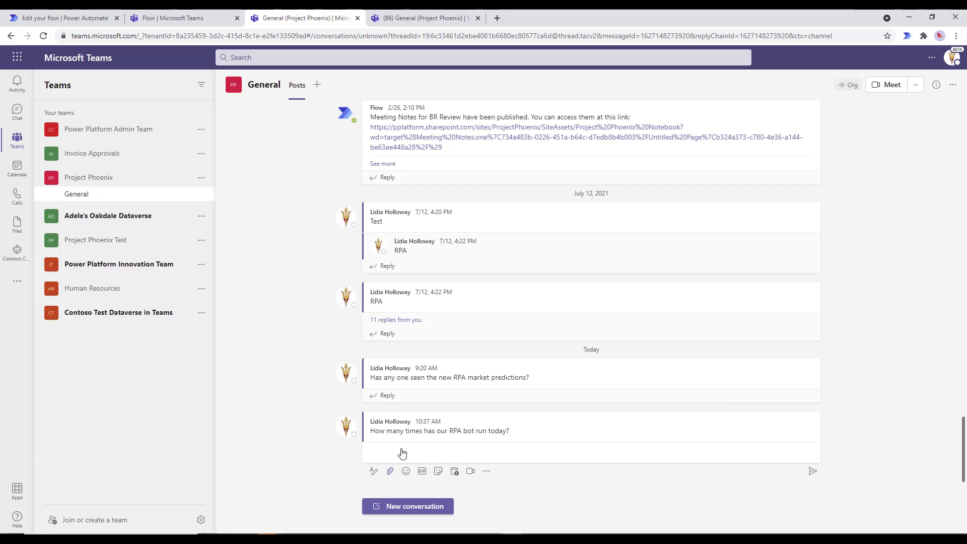
{"action": "mouse_move", "coordinate": [402, 453]}
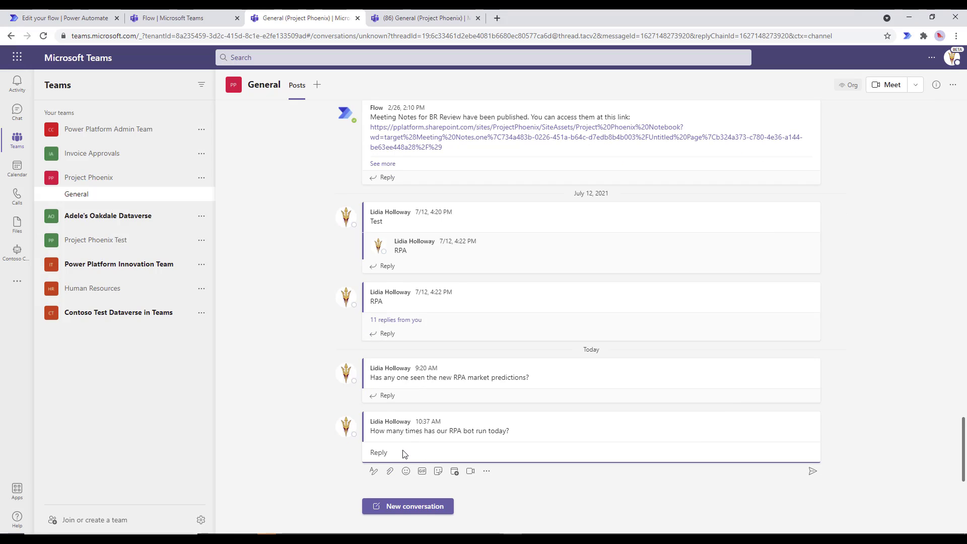
- Reply '100 times today' under the 10:37 AM RPA bot question
{"action": "left_click", "coordinate": [401, 453]}
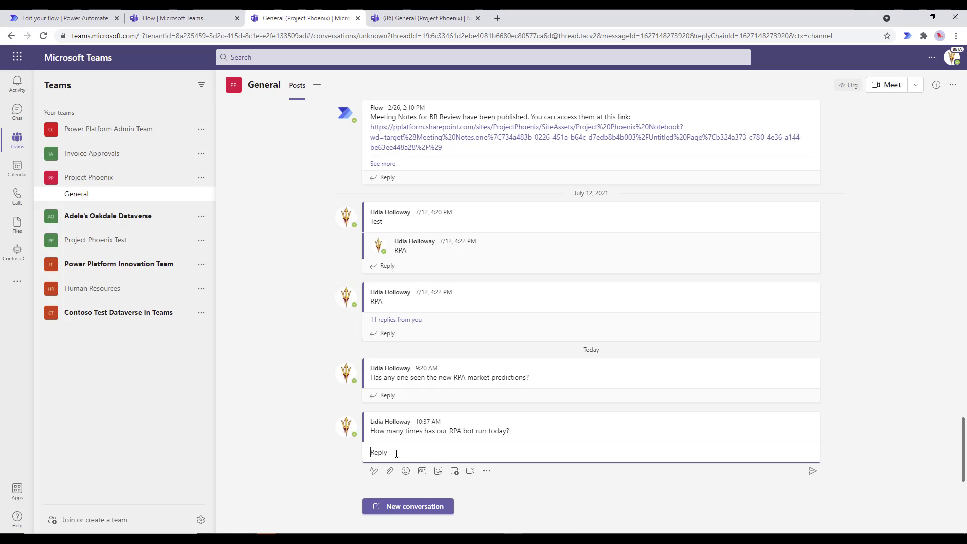
{"action": "type", "text": "100"}
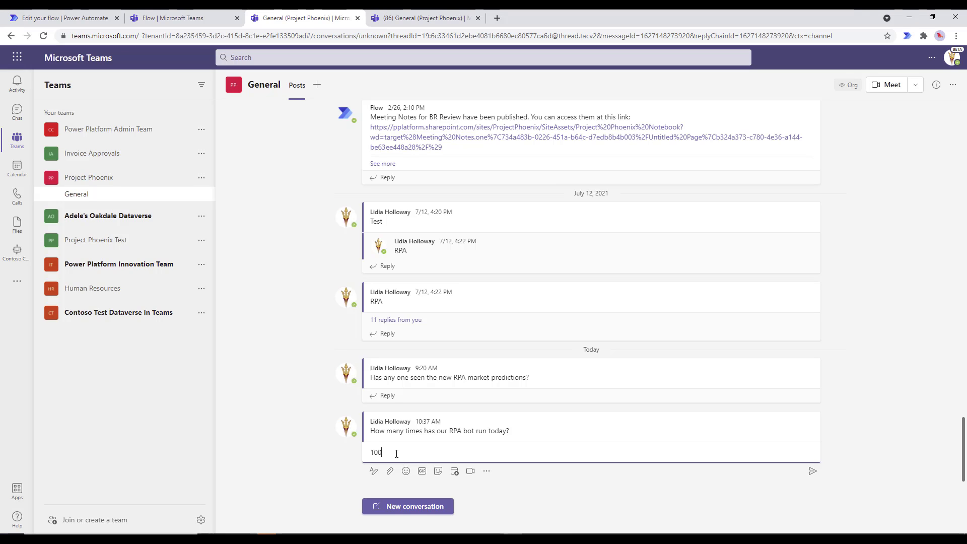
{"action": "type", "text": "times today"}
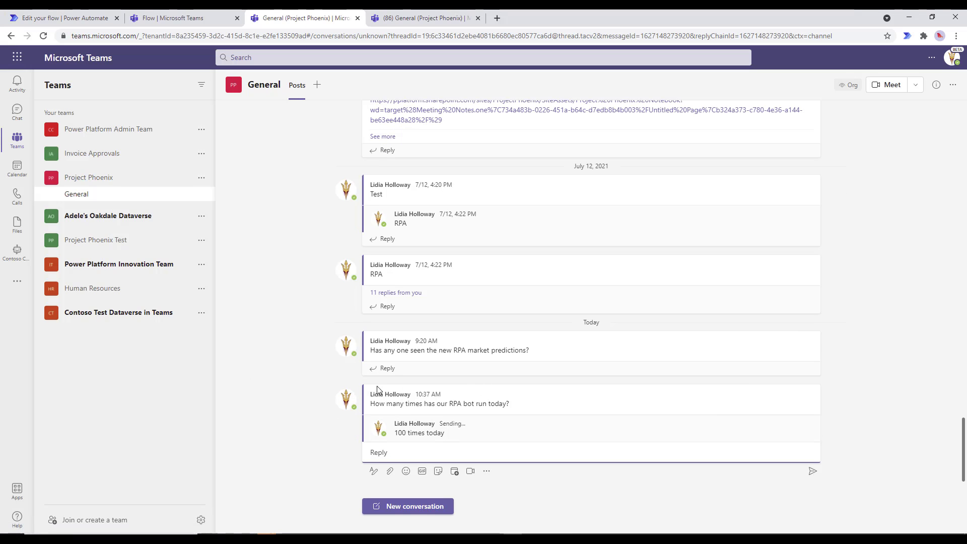
{"action": "mouse_move", "coordinate": [521, 408]}
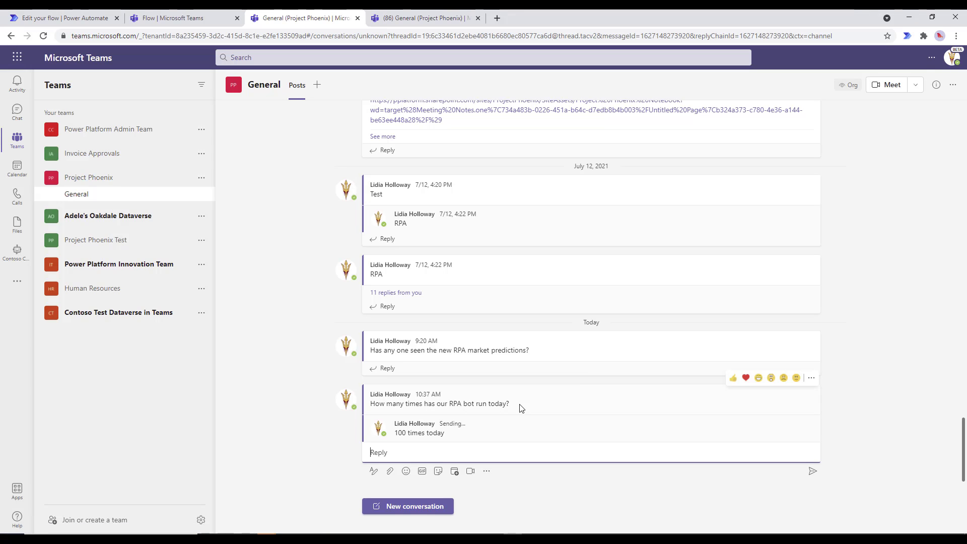
{"action": "mouse_move", "coordinate": [521, 385]}
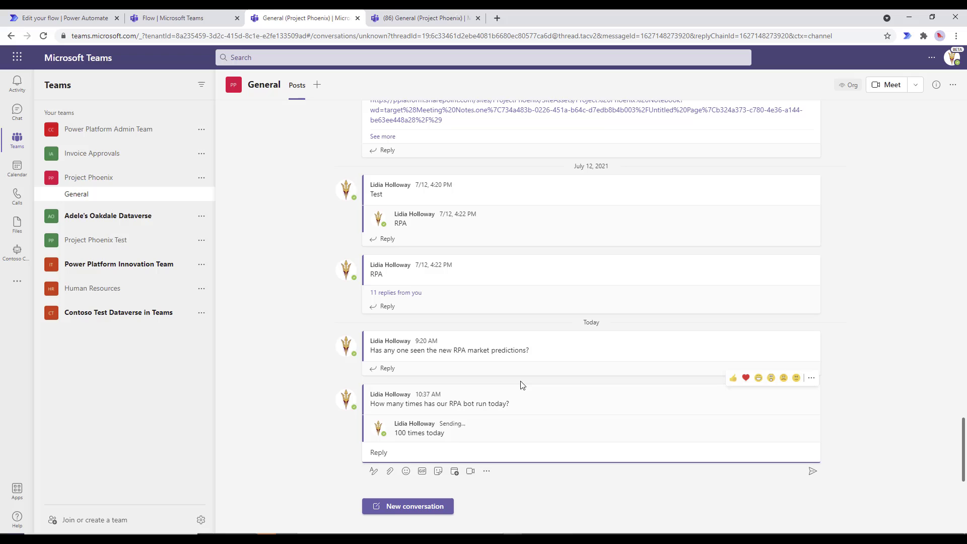
{"action": "mouse_move", "coordinate": [136, 247]}
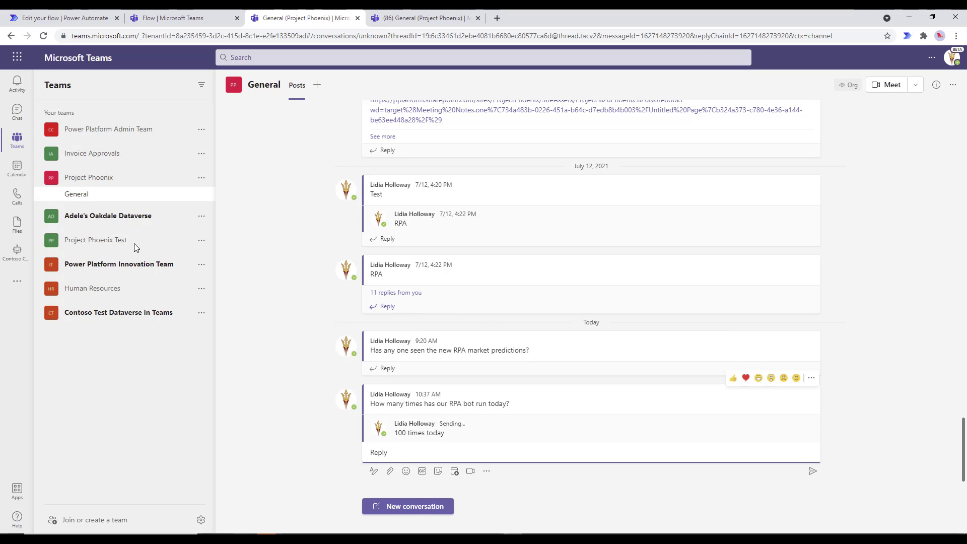